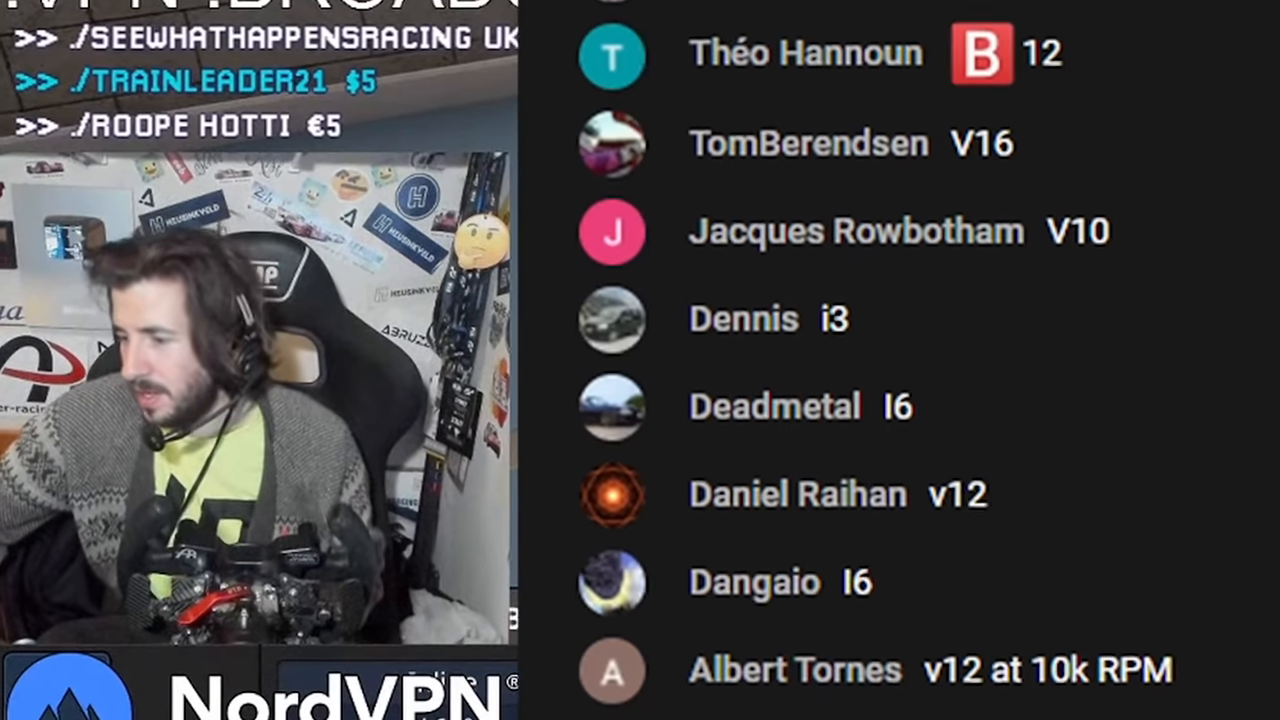
Step: Reach an empty engine designer stand with no block or configuration chosen yet
{"action": "scroll", "scroll_direction": "down", "scroll_amount": 3}
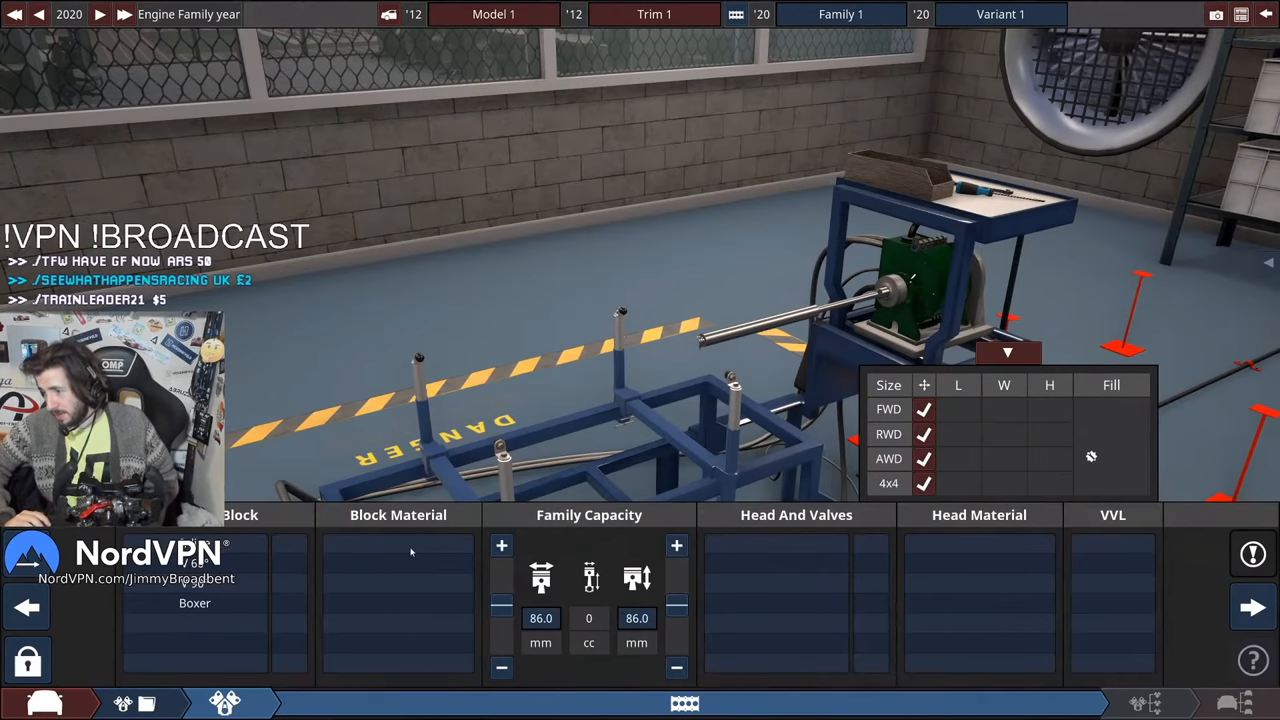
Step: Choose 16 cylinders on a Magnesium block with Dual Overhead Cam and an AlSi head, bore/stroke 108.9 x 81.7 mm
{"action": "left_click", "coordinate": [398, 604]}
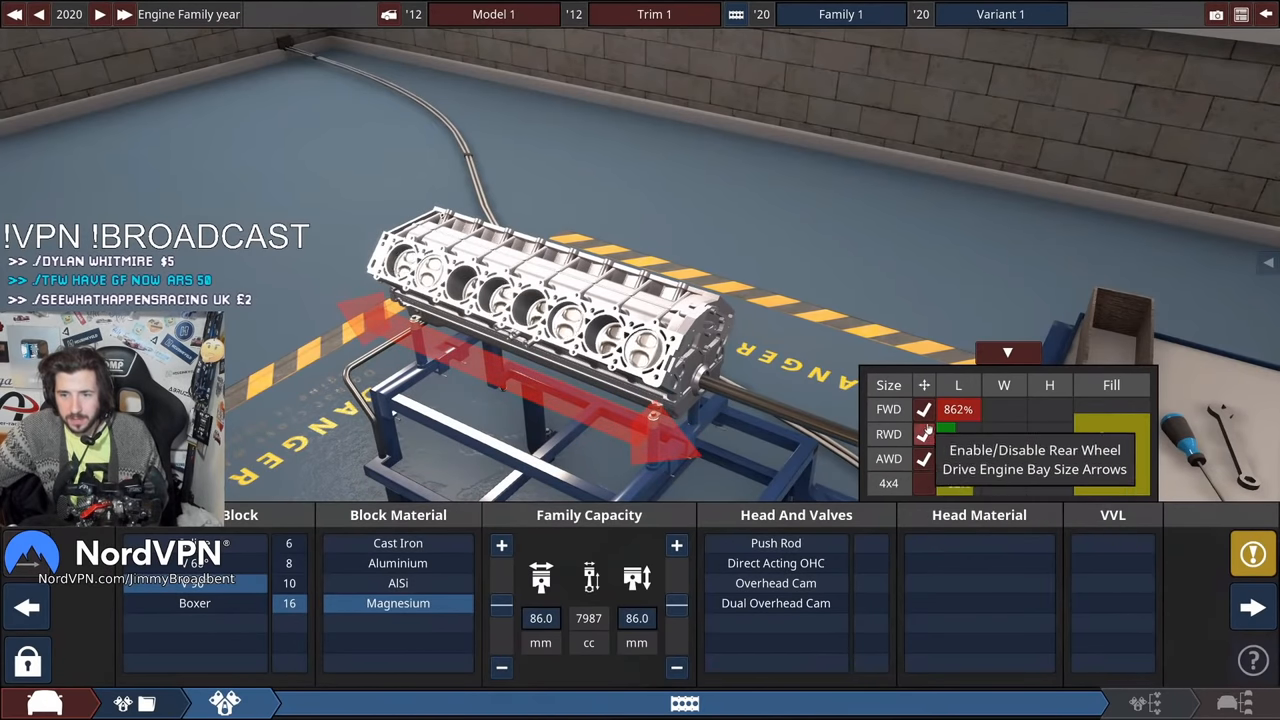
{"action": "left_click", "coordinate": [924, 432]}
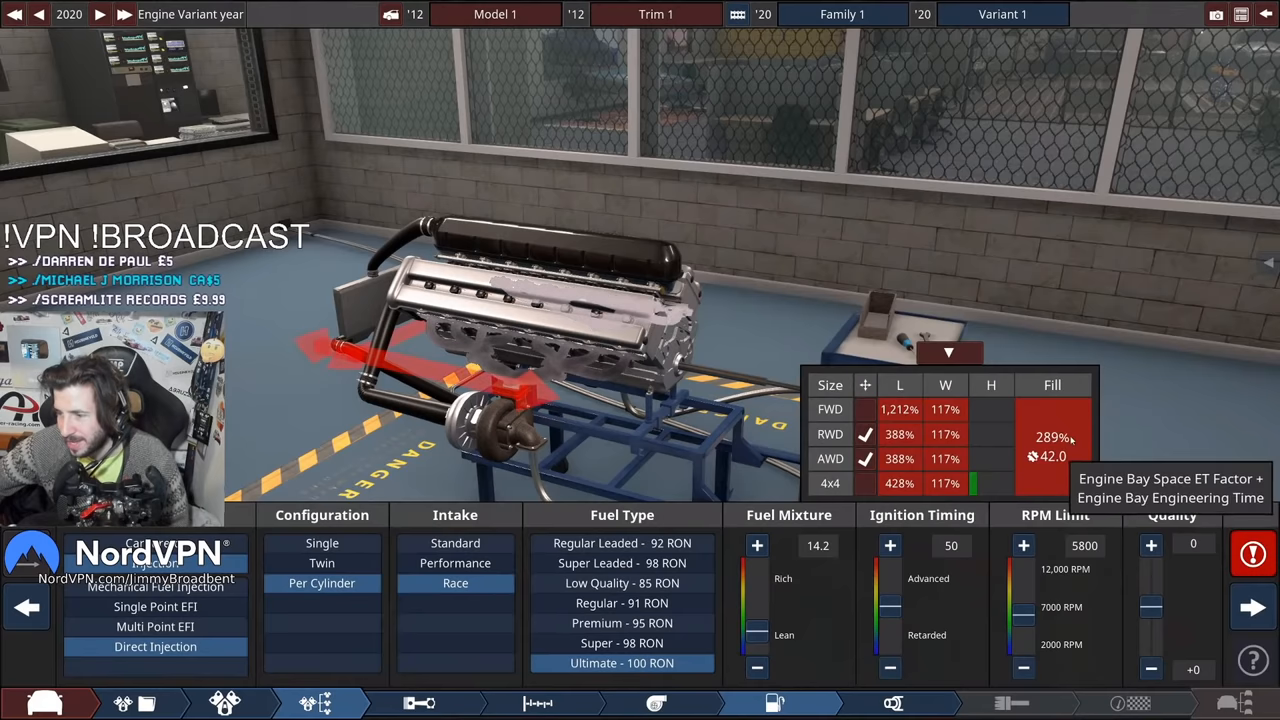
{"action": "mouse_move", "coordinate": [1208, 300]}
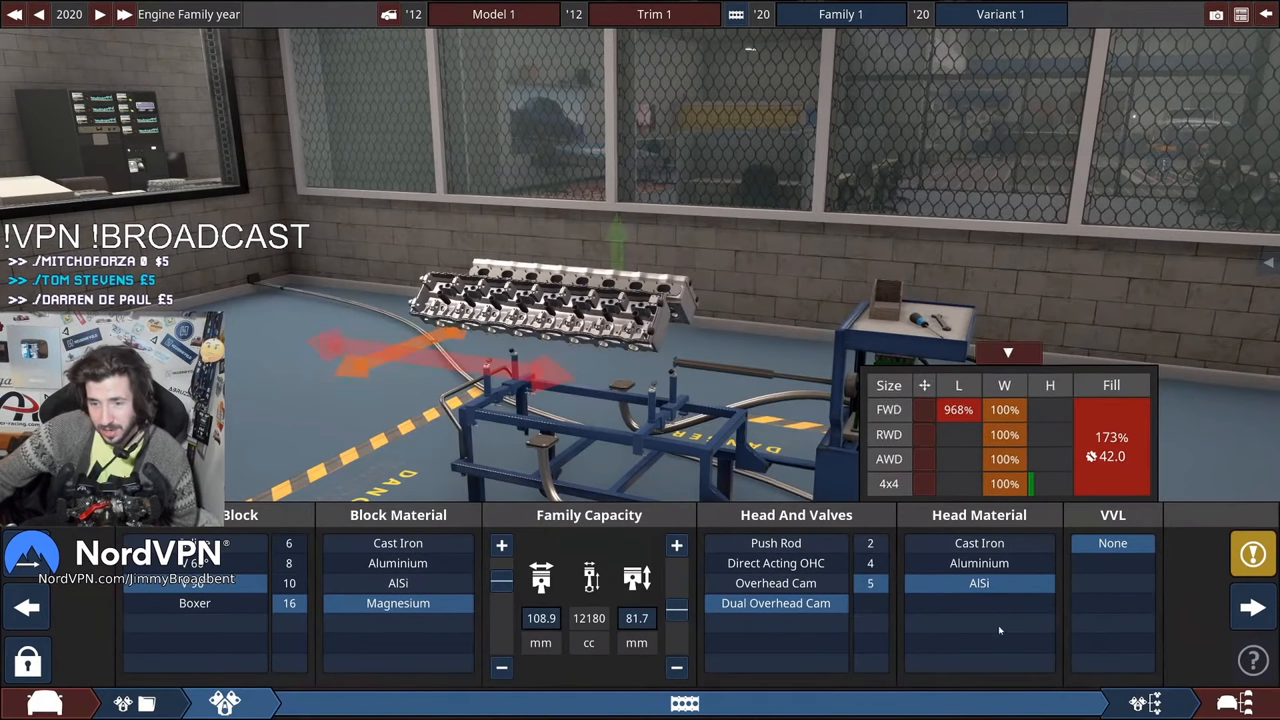
Step: Fit Lightweight Titanium conrods and Lightweight Forged pistons, then paint the roadster body red
{"action": "left_click", "coordinate": [1112, 542]}
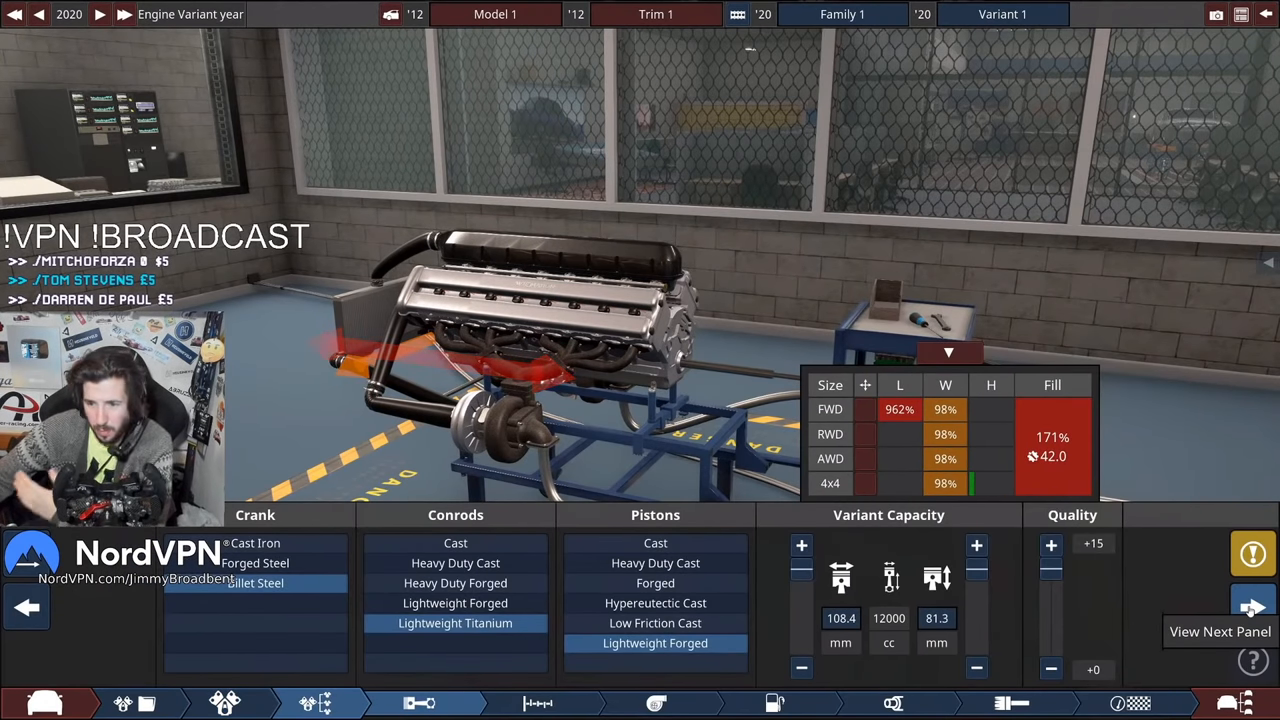
{"action": "left_click", "coordinate": [1252, 608]}
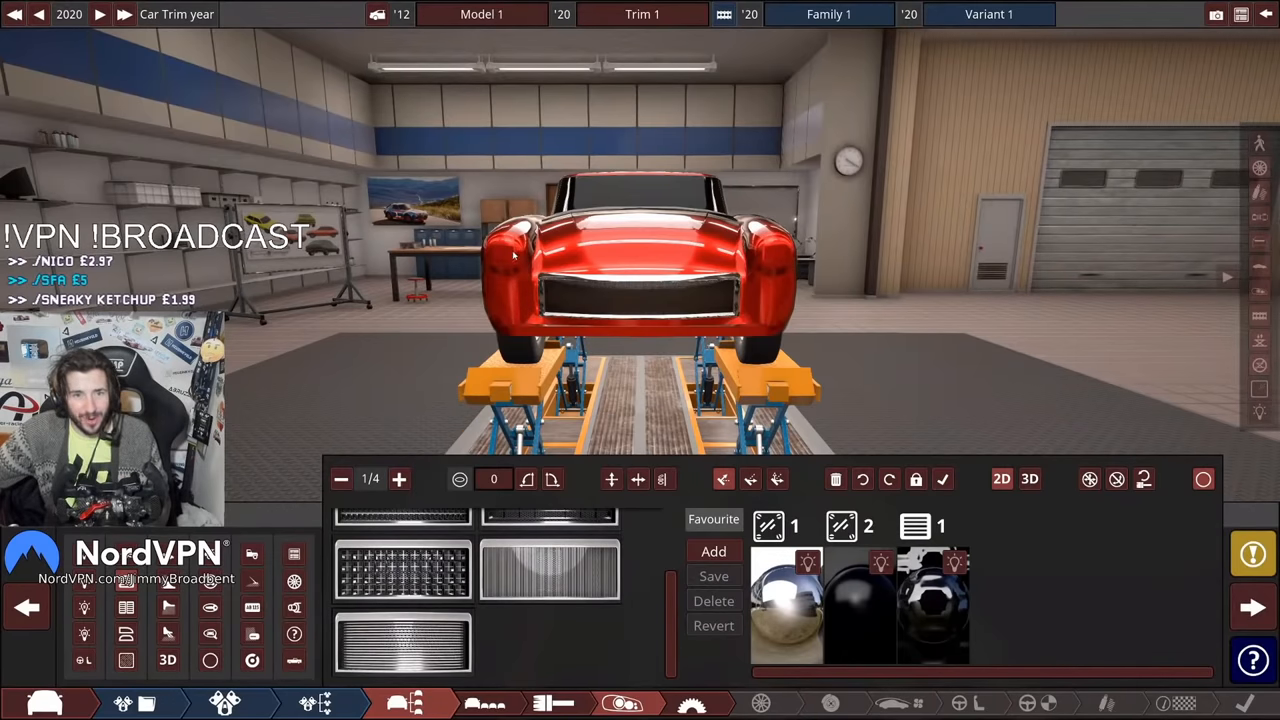
{"action": "mouse_move", "coordinate": [124, 634]}
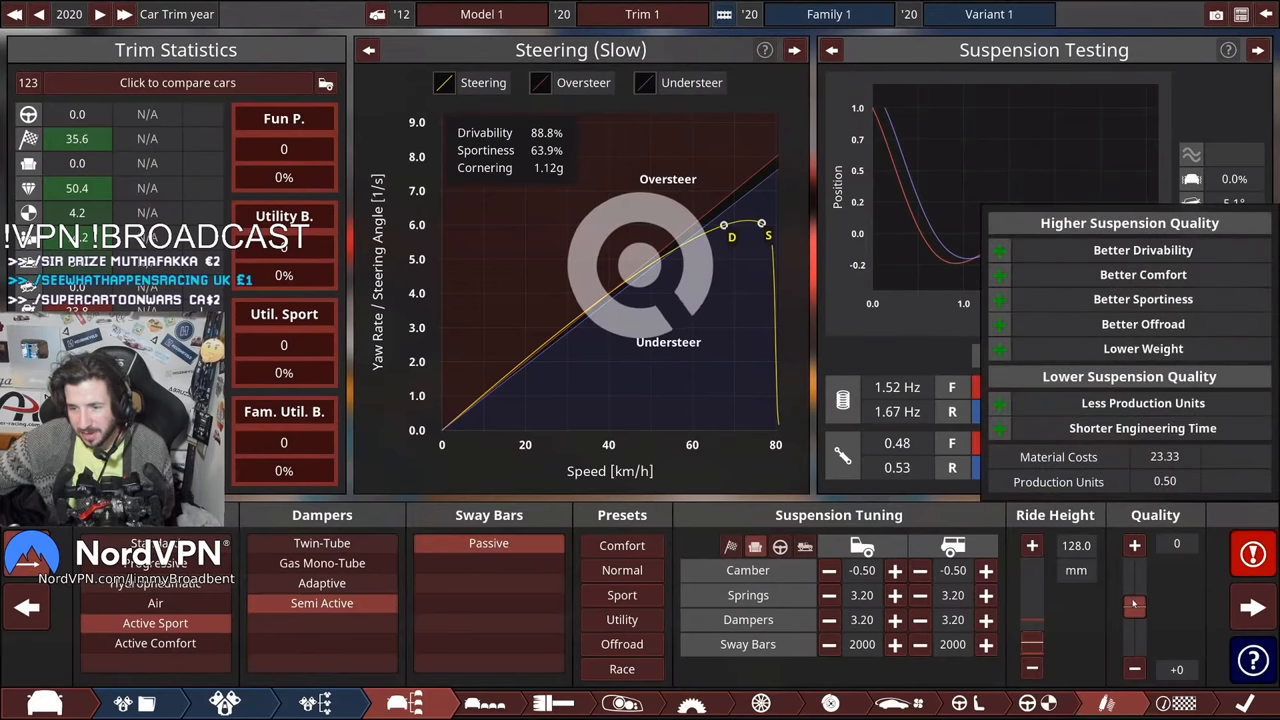
Step: Select Active Sport dampers with Passive sway bars for the roadster's suspension
{"action": "left_click", "coordinate": [1252, 608]}
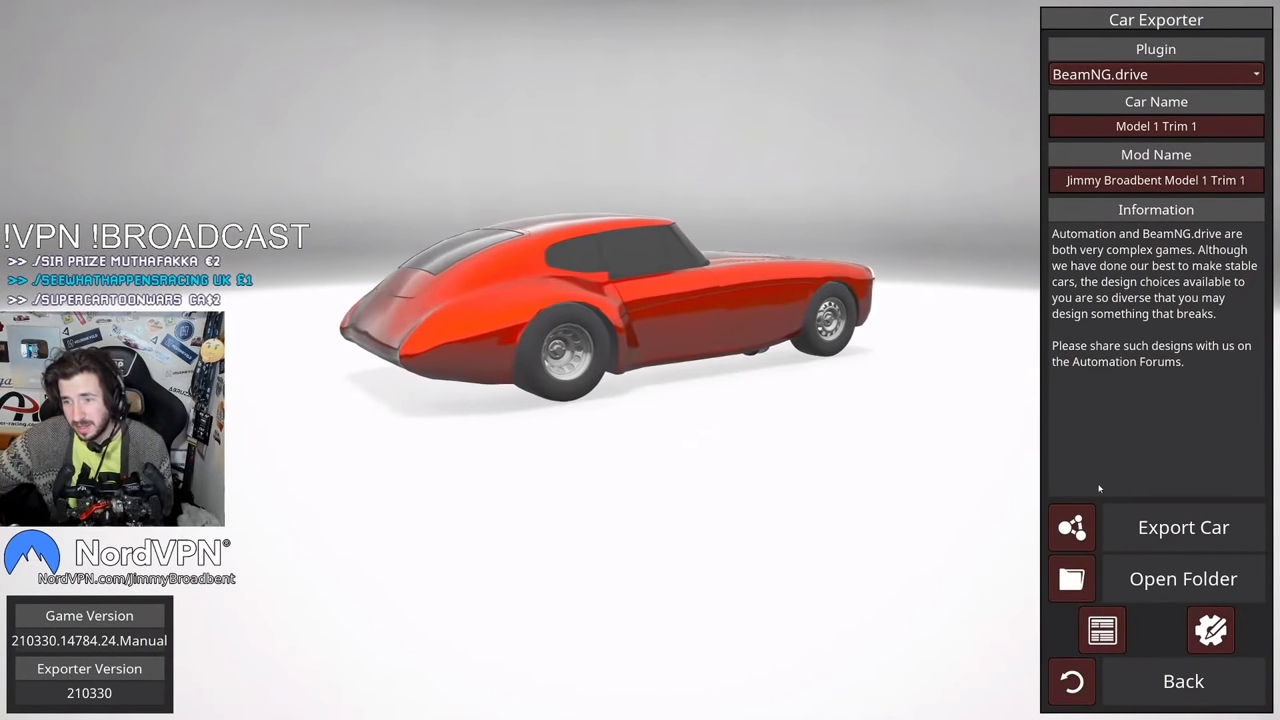
Step: Export the red roadster through the BeamNG.drive plugin and confirm the Export Status dialog
{"action": "left_click", "coordinate": [1184, 528]}
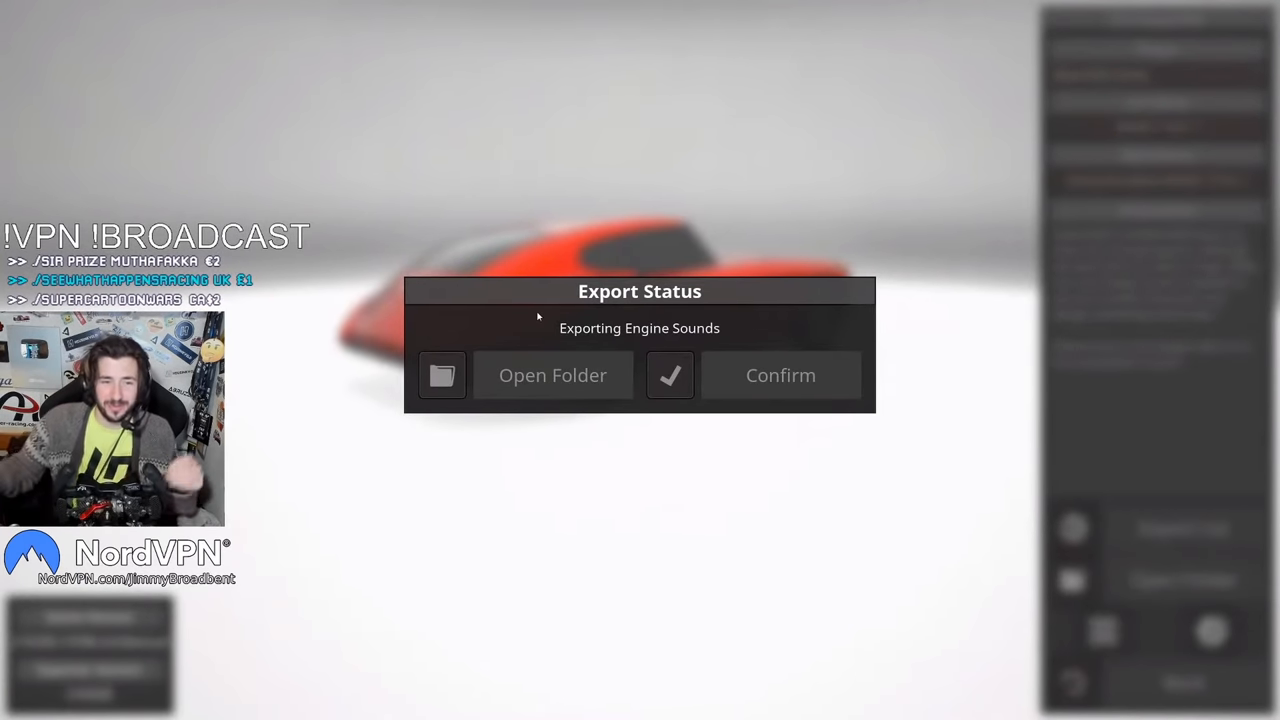
{"action": "left_click", "coordinate": [780, 376]}
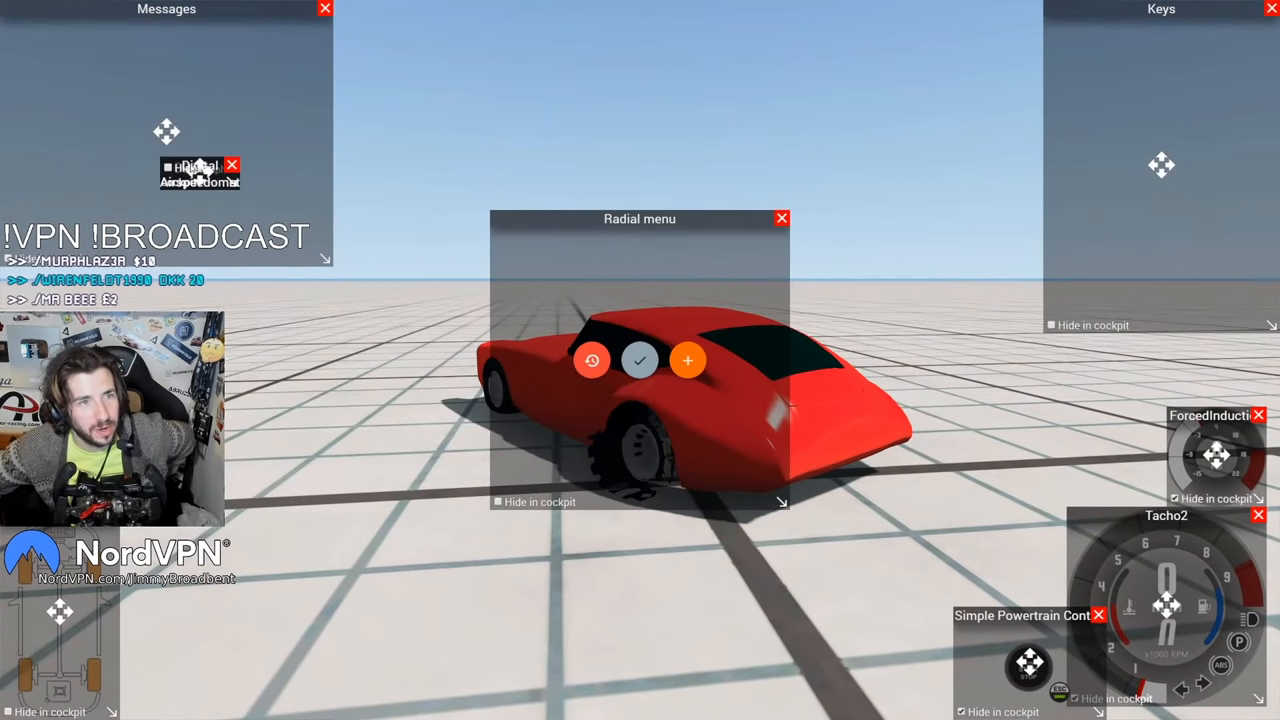
Step: Arrange the UI apps around the exported roadster spawned on the grid map
{"action": "left_click_drag", "start_coordinate": [200, 168], "coordinate": [1080, 464]}
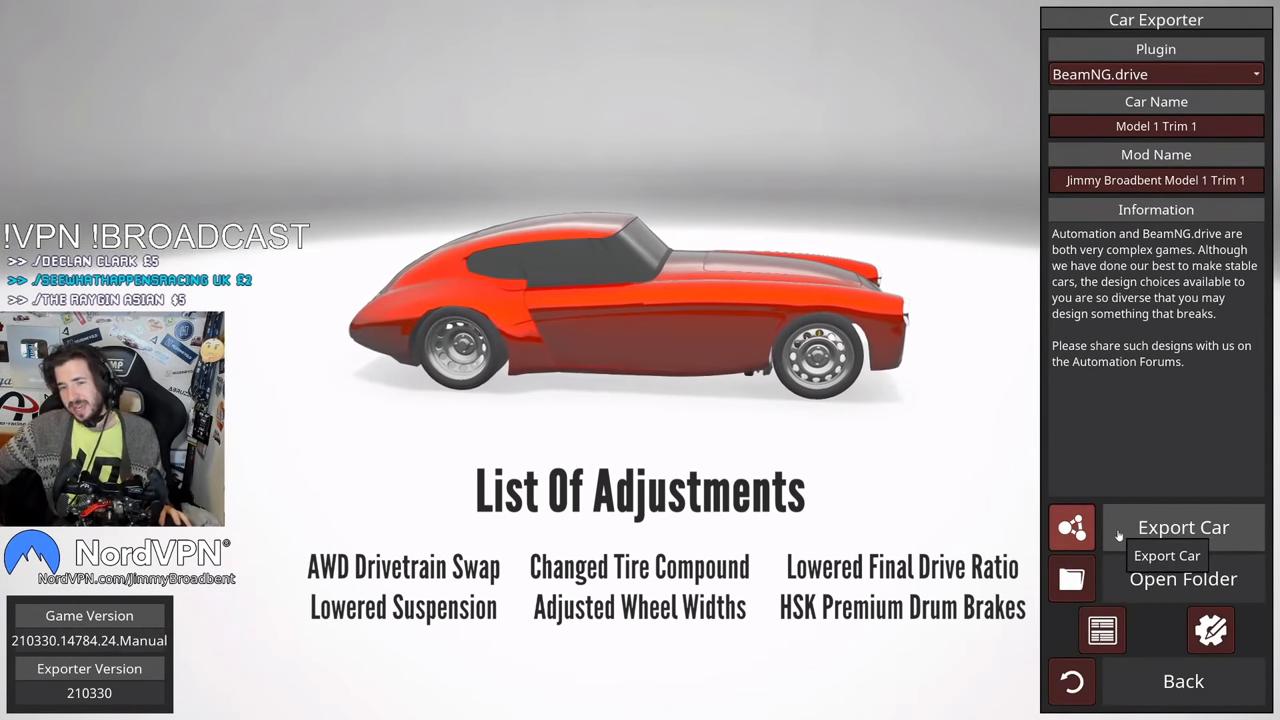
Step: Export the AWD, lowered roadster to BeamNG.drive and confirm the Export Status dialog
{"action": "left_click", "coordinate": [1184, 528]}
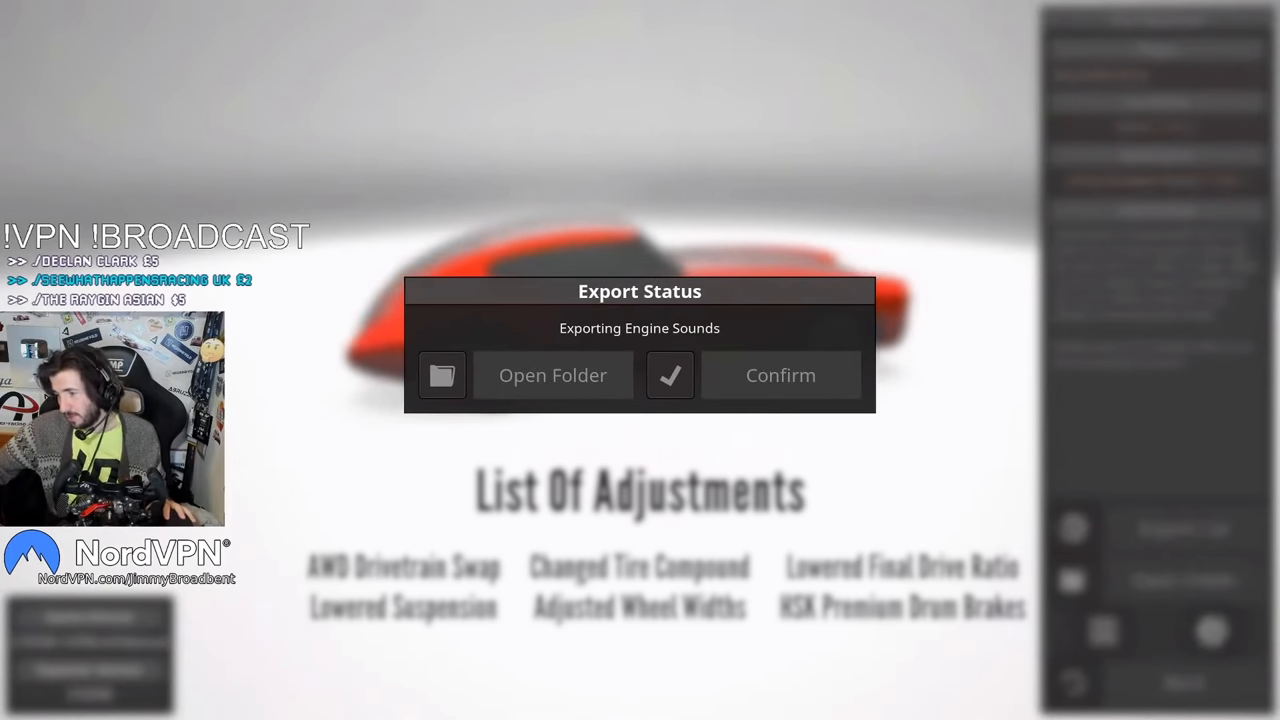
{"action": "left_click", "coordinate": [780, 376]}
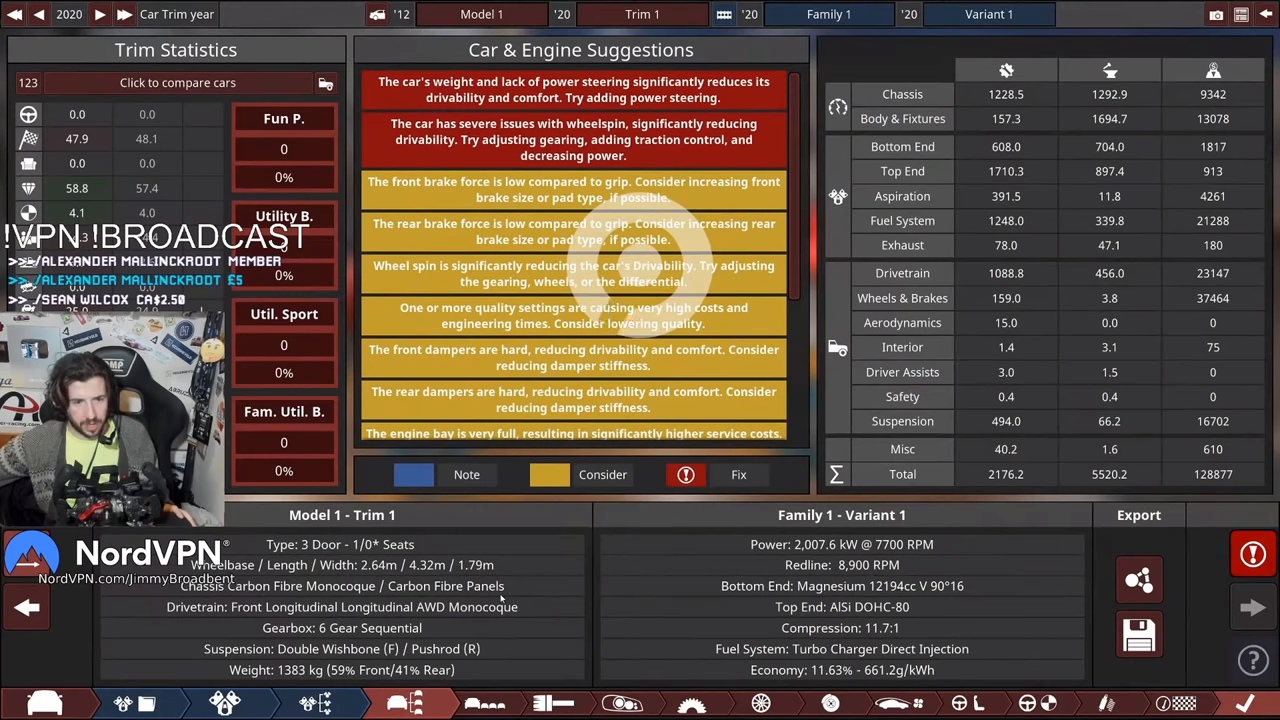
Step: Show the Aerodynamics charts with front and rear downforce curves against speed
{"action": "left_click", "coordinate": [900, 704]}
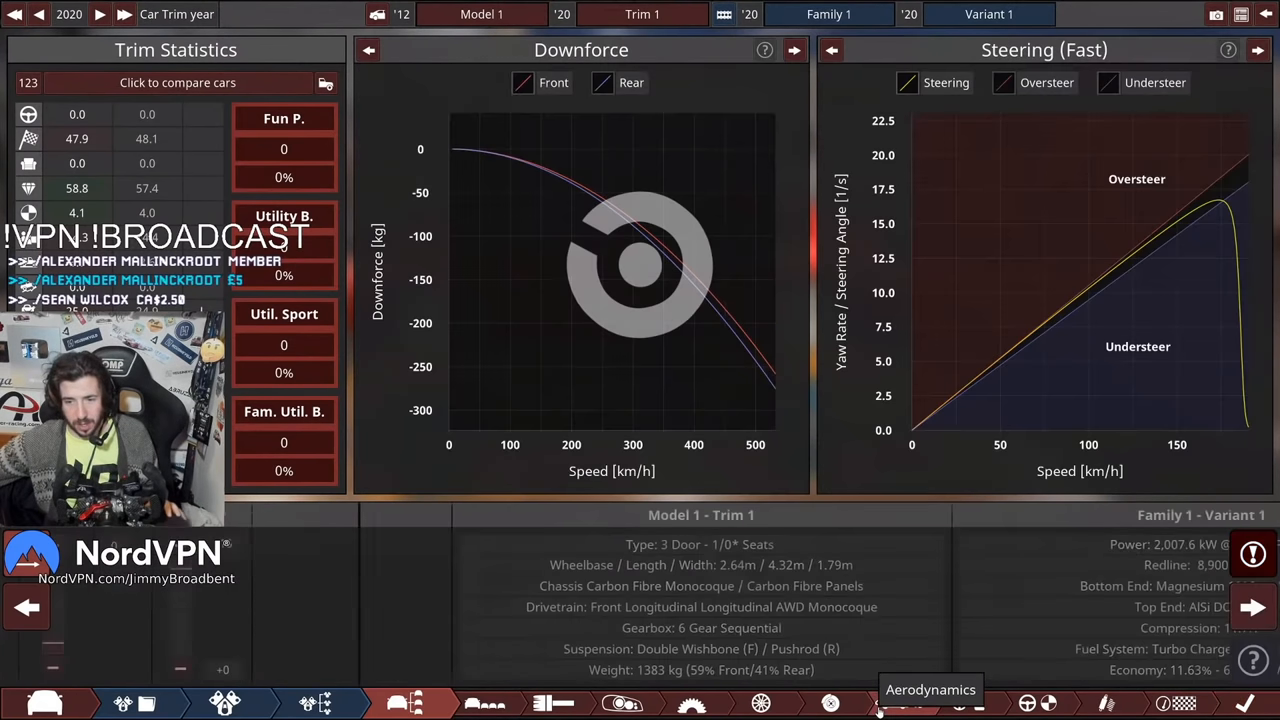